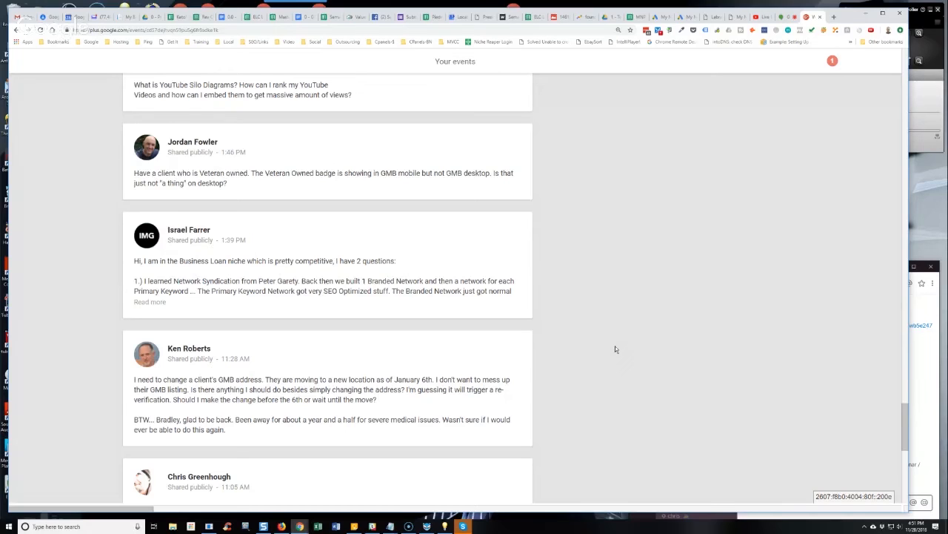
scroll(down, 3)
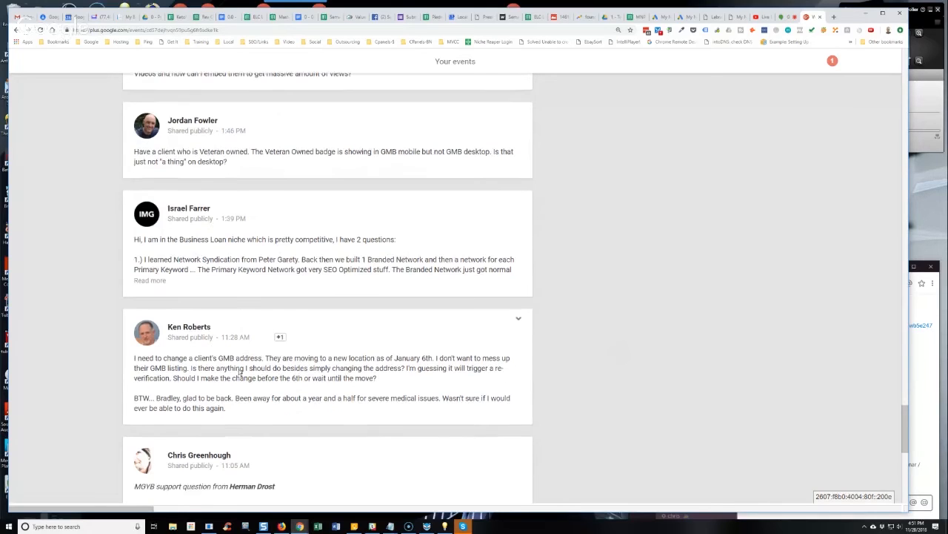
scroll(down, 3)
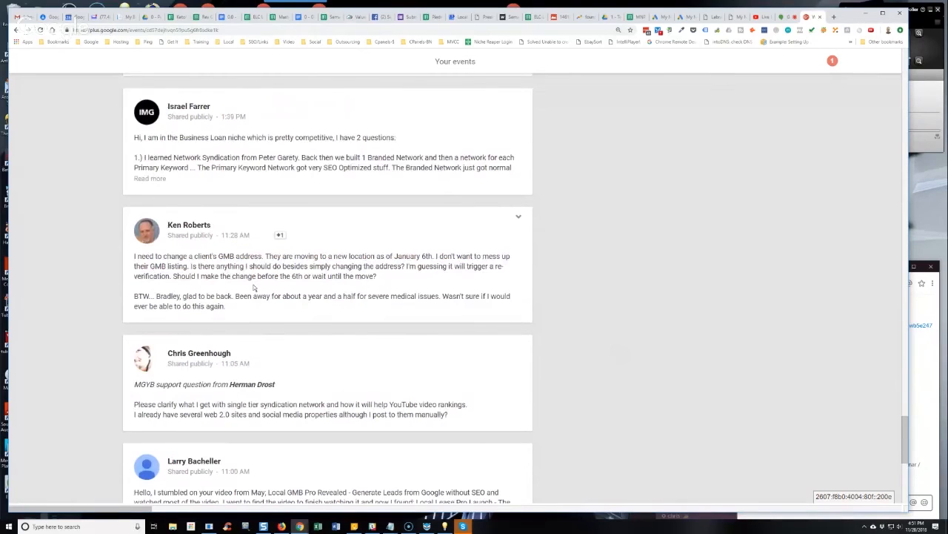
mouse_move(245, 254)
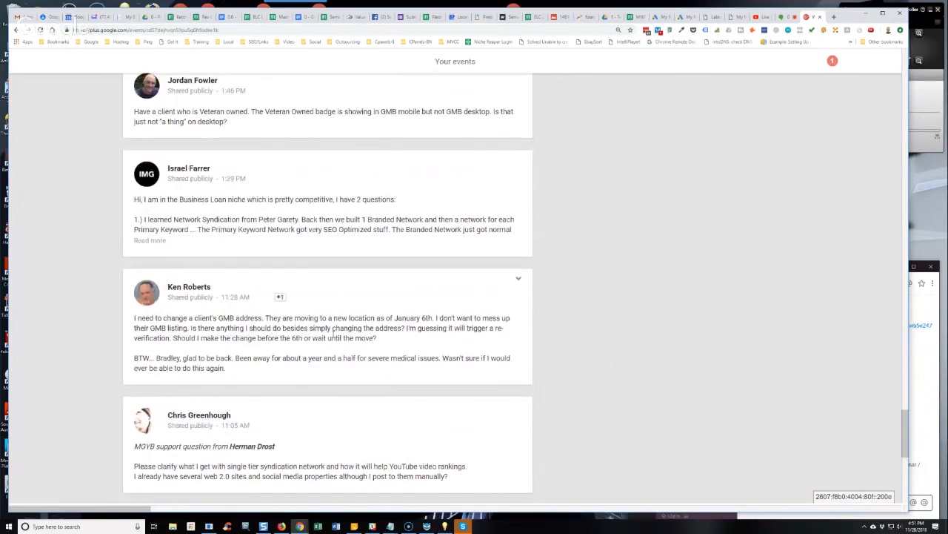
drag(285, 337, 340, 337)
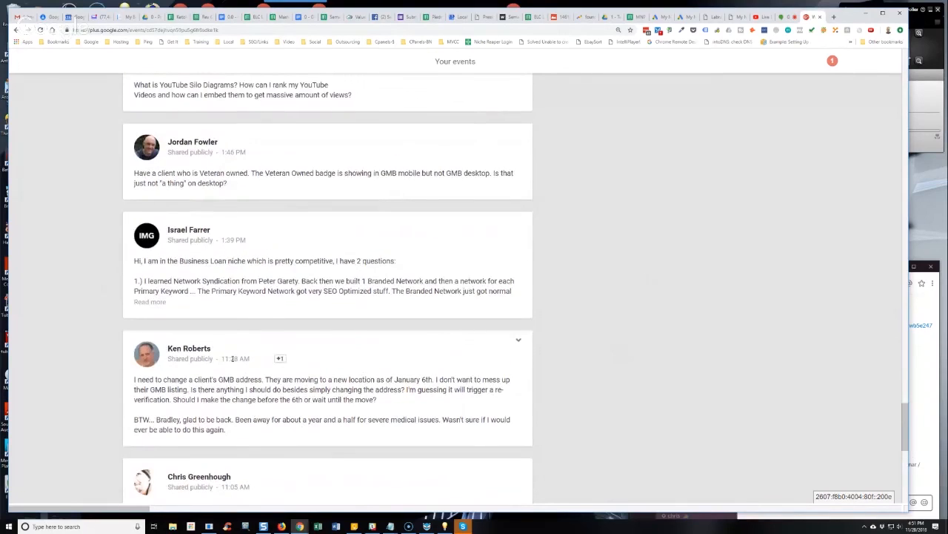
mouse_move(436, 432)
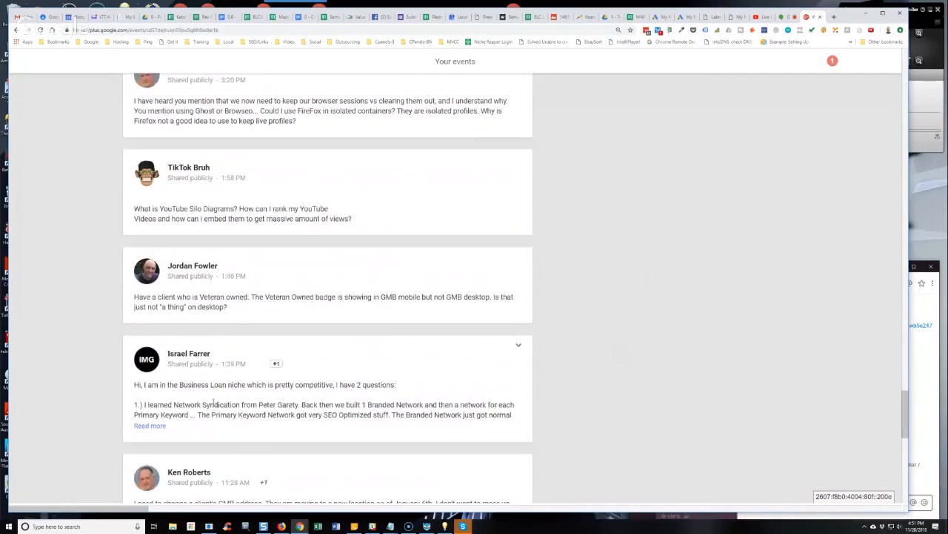
click(149, 426)
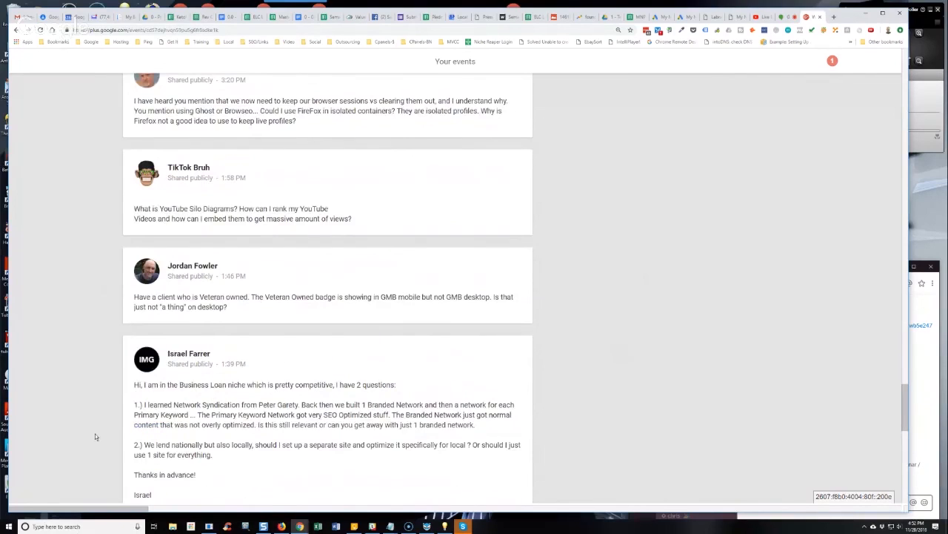